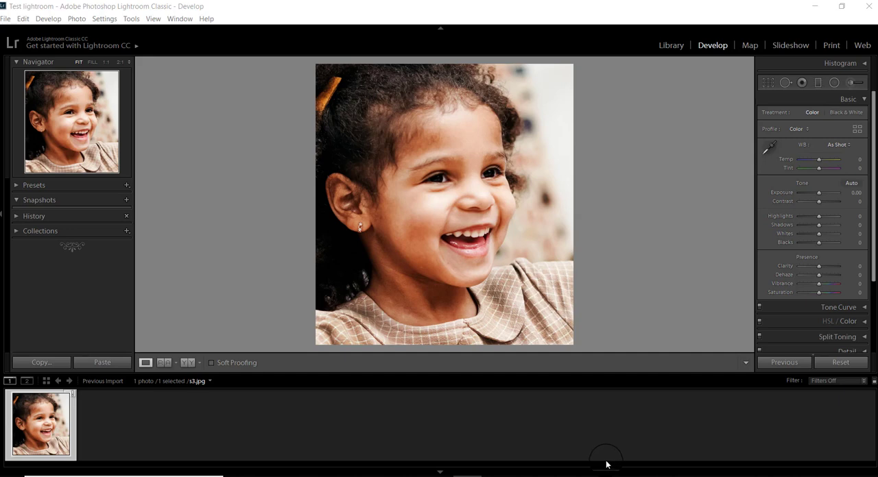
pyautogui.moveTo(587, 455)
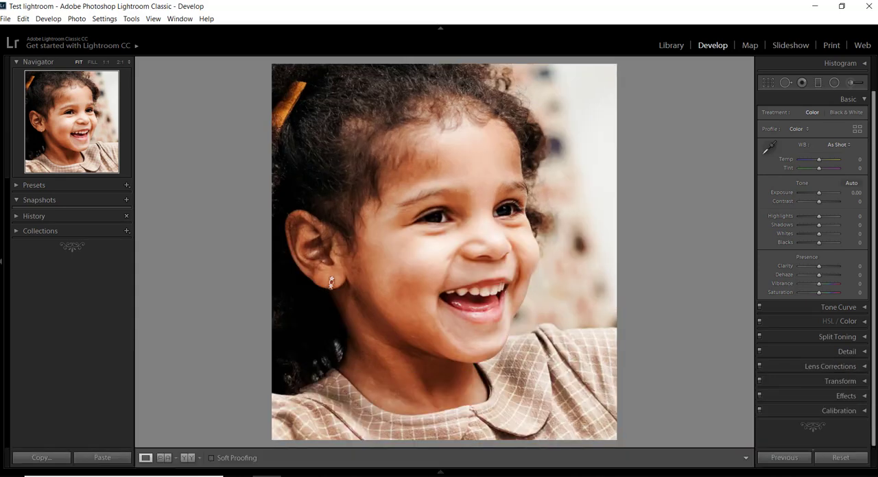
# Step: Zoom in on the girl's face, then switch the Navigator view to Fit and then Fill
pyautogui.click(212, 458)
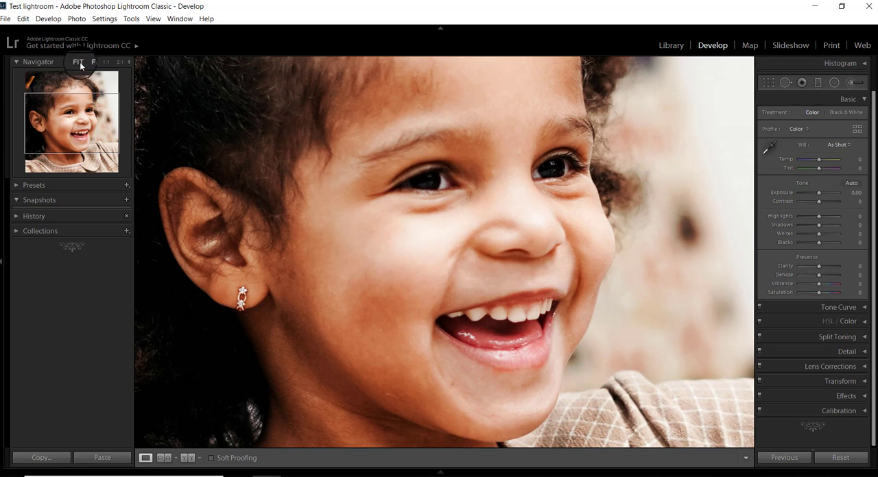
pyautogui.click(93, 65)
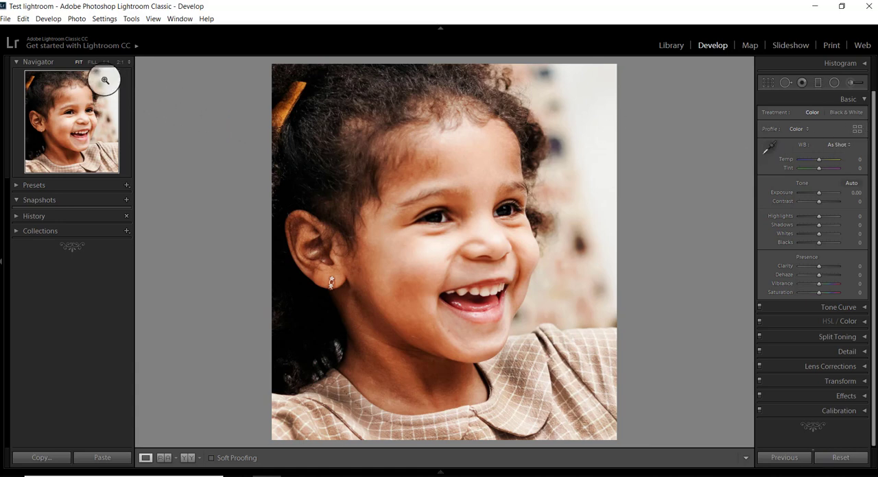
pyautogui.click(88, 63)
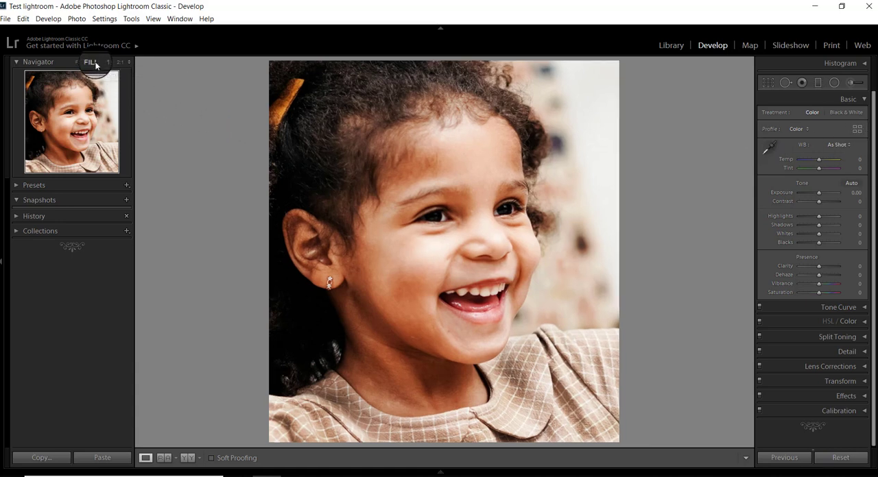
pyautogui.click(89, 61)
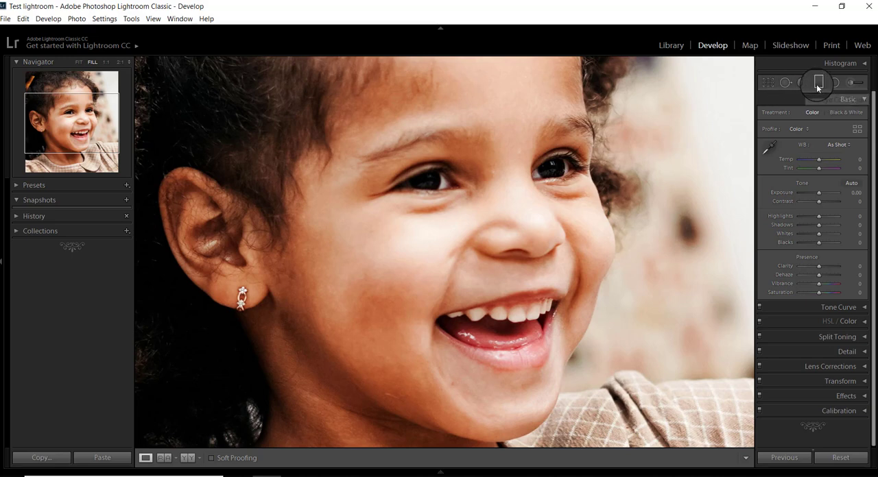
pyautogui.moveTo(854, 85)
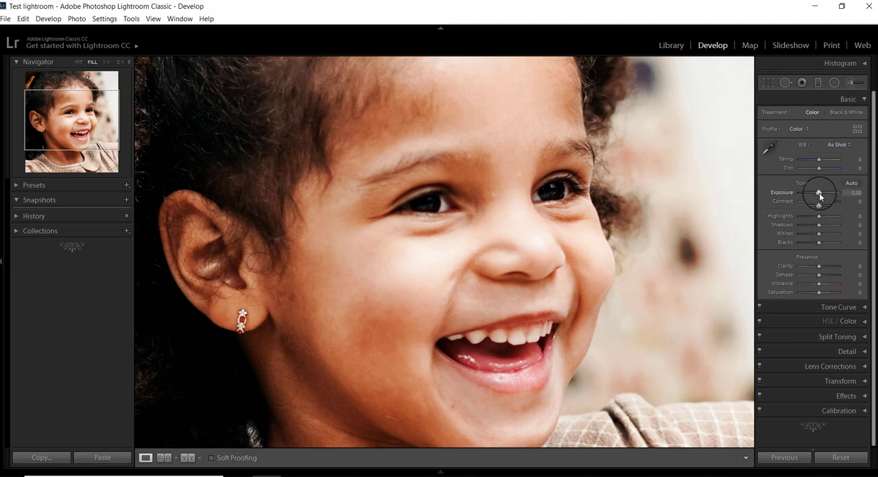
# Step: Try several Highlights values in the Basic panel and settle on about -7
pyautogui.moveTo(823, 192); pyautogui.dragTo(818, 193)
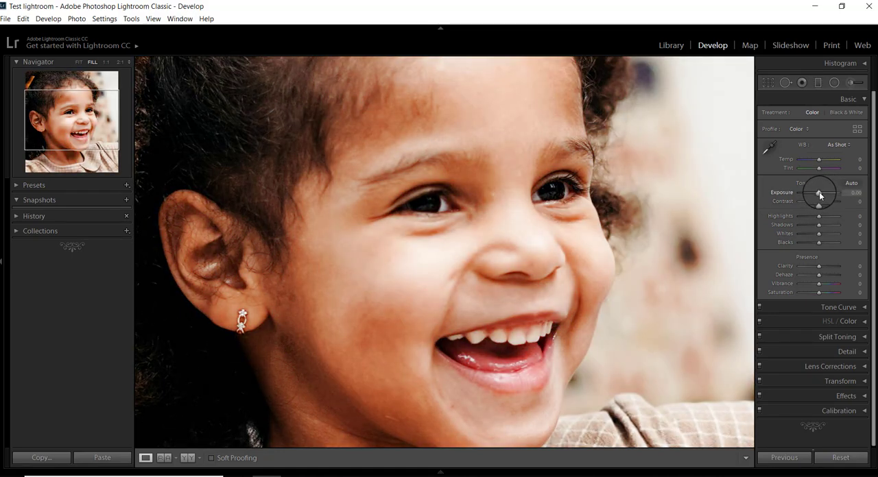
pyautogui.moveTo(818, 202); pyautogui.dragTo(829, 202)
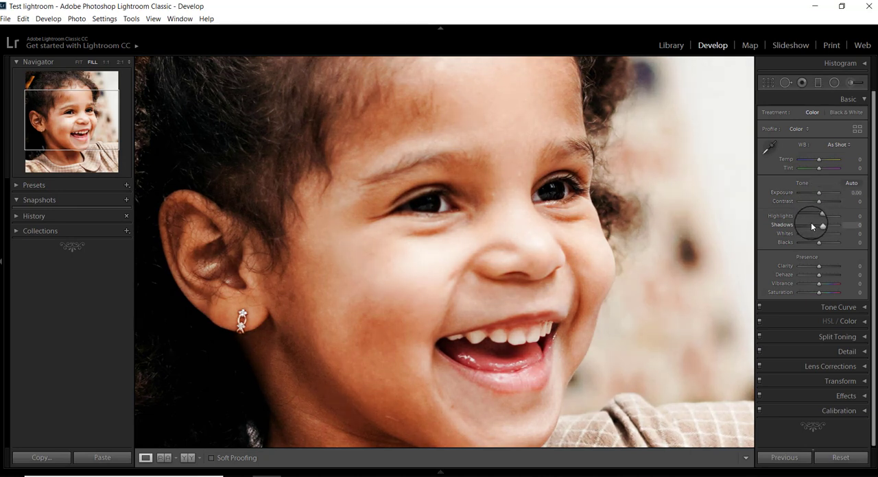
pyautogui.moveTo(821, 216); pyautogui.dragTo(807, 217)
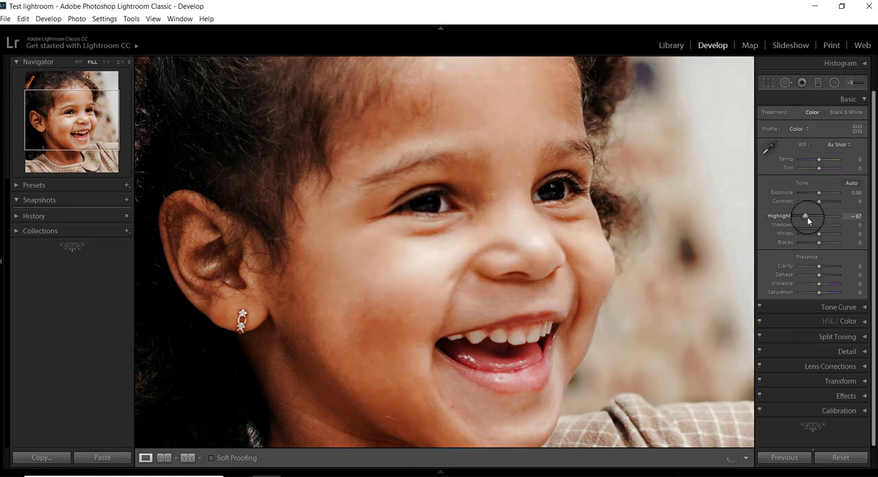
pyautogui.moveTo(807, 217); pyautogui.dragTo(820, 216)
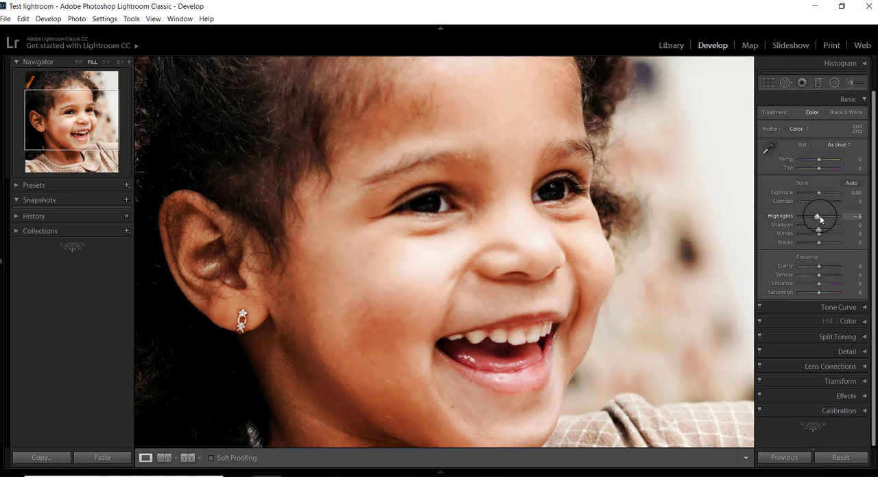
pyautogui.moveTo(820, 225); pyautogui.dragTo(815, 225)
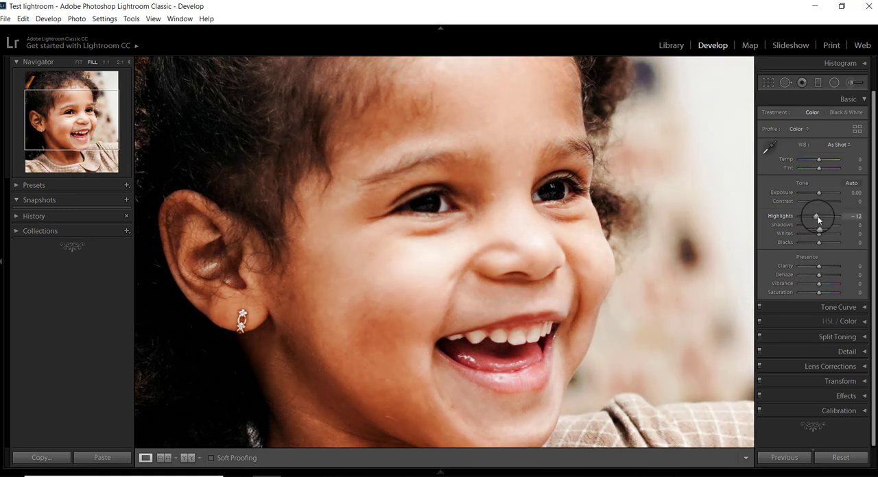
pyautogui.moveTo(814, 220); pyautogui.dragTo(819, 220)
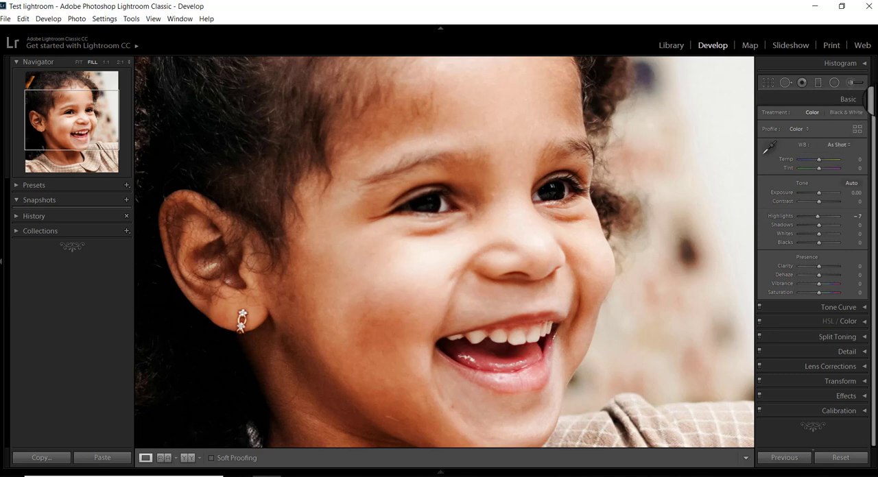
pyautogui.moveTo(870, 101)
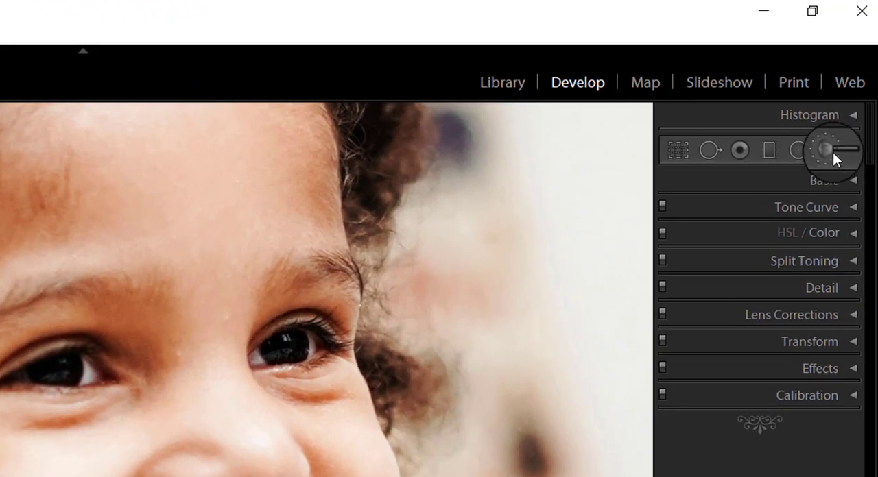
pyautogui.moveTo(710, 150)
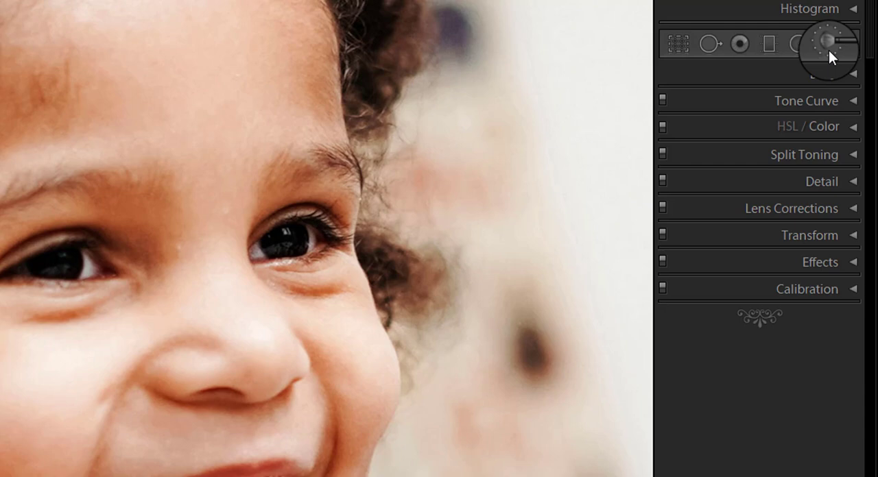
pyautogui.click(826, 43)
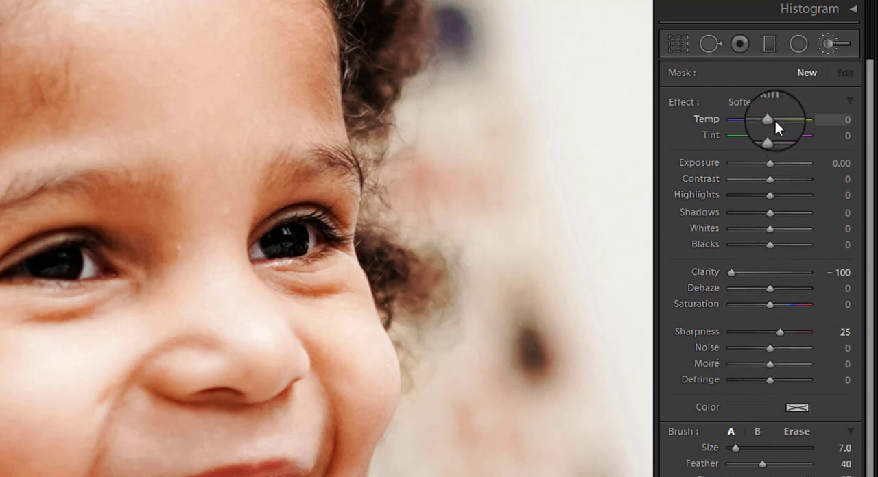
pyautogui.moveTo(768, 314)
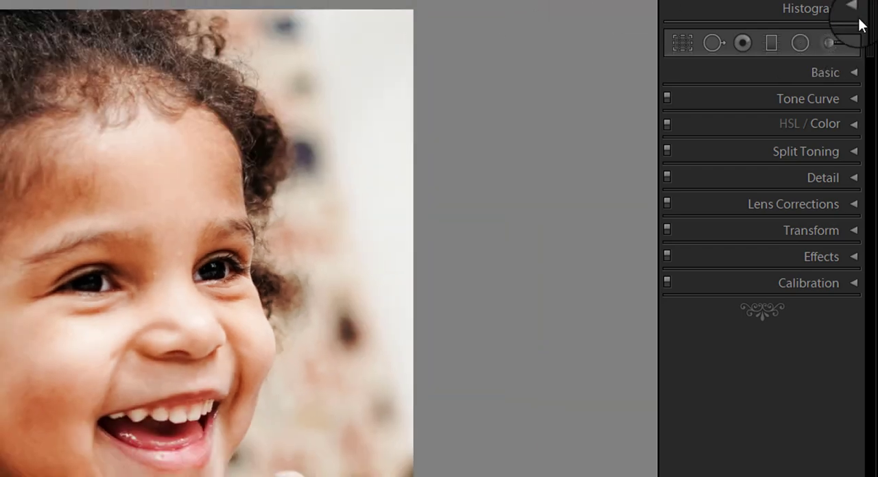
pyautogui.moveTo(834, 46)
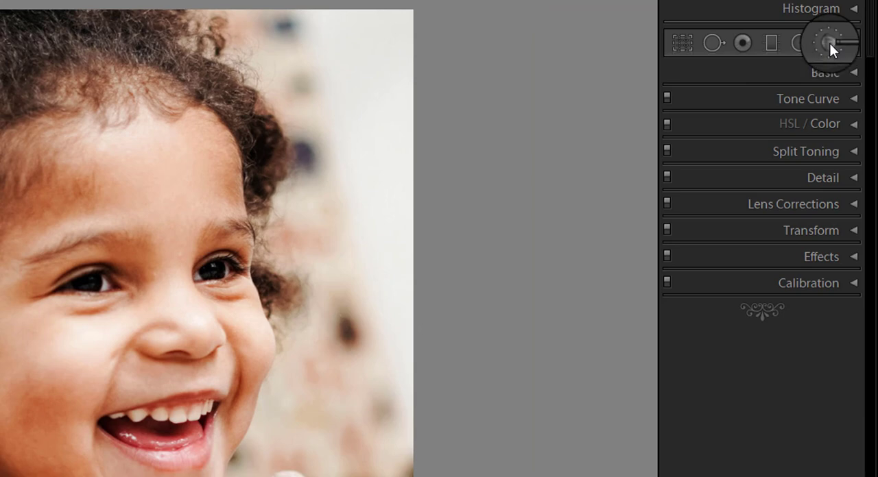
# Step: Reopen the Adjustment Brush settings and pick Soften Skin from the Effect presets
pyautogui.click(828, 43)
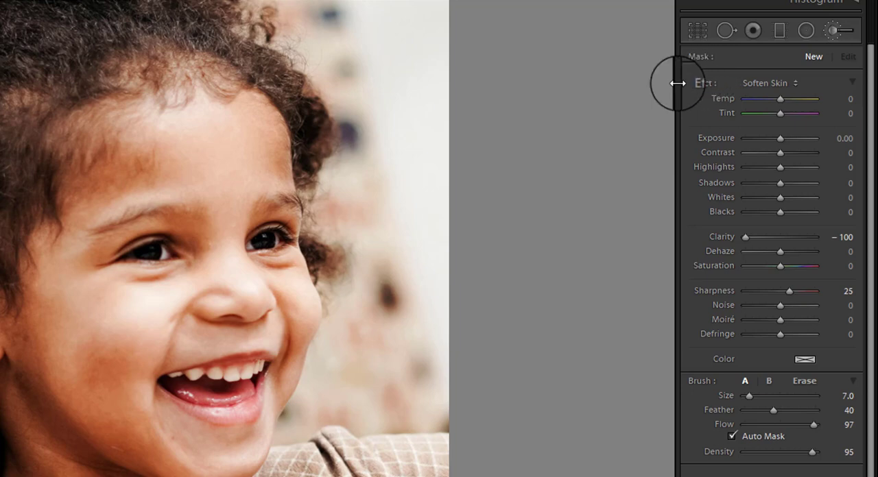
pyautogui.moveTo(737, 85)
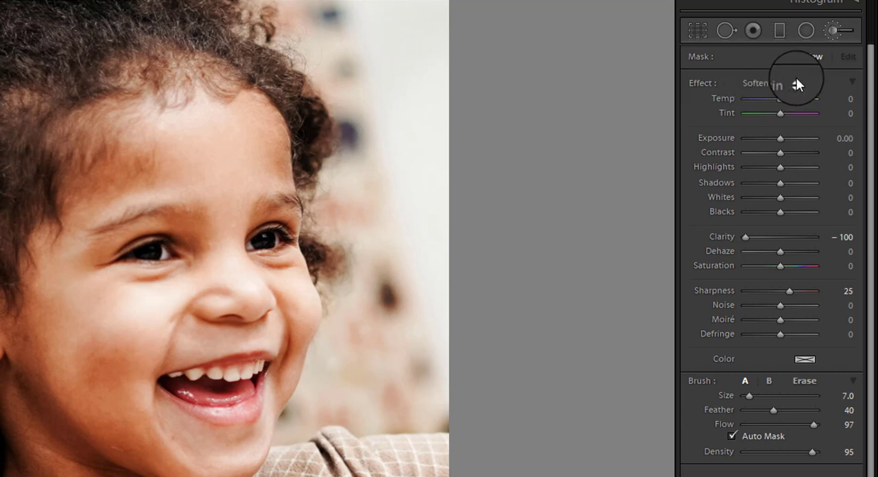
pyautogui.click(795, 83)
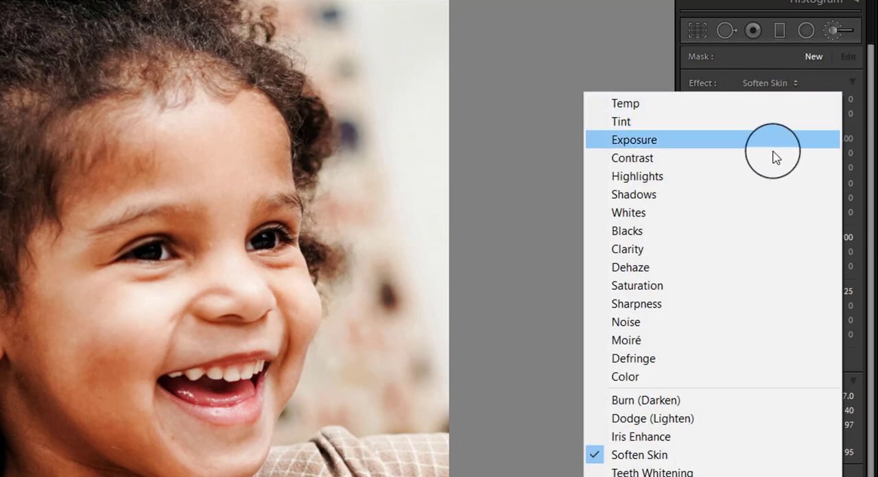
pyautogui.moveTo(762, 318)
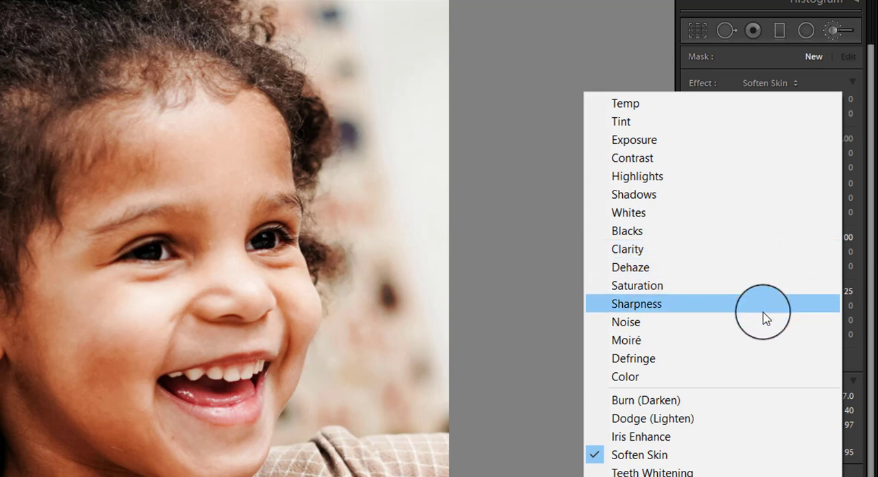
pyautogui.moveTo(732, 310)
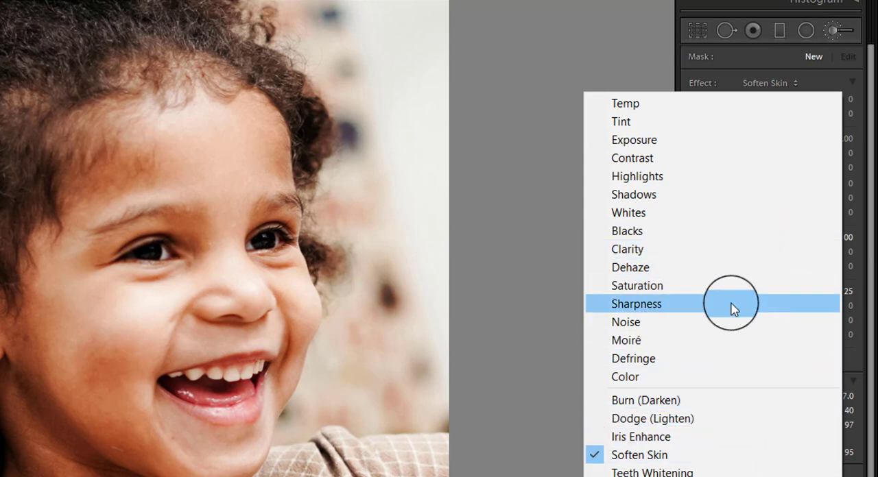
pyautogui.moveTo(729, 454)
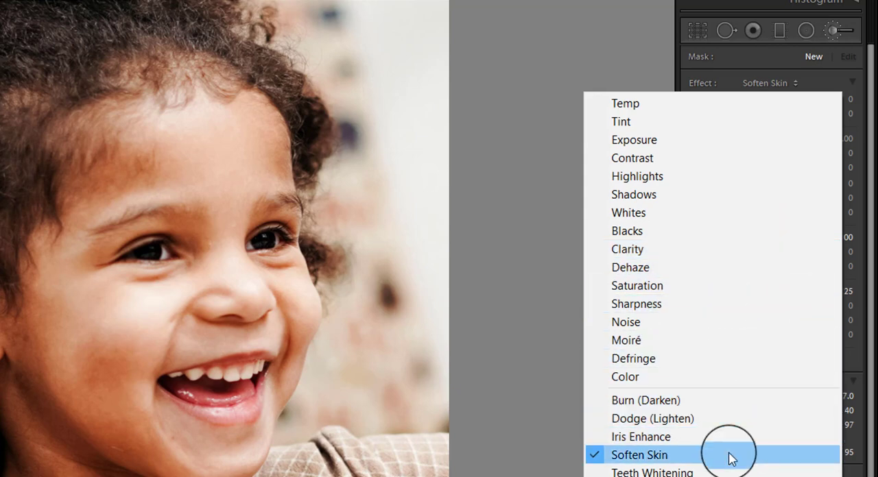
pyautogui.click(645, 455)
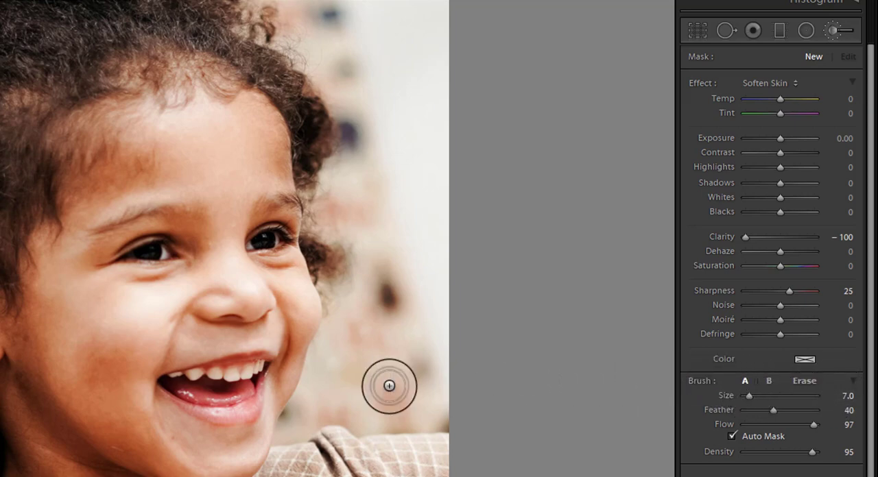
pyautogui.moveTo(614, 394)
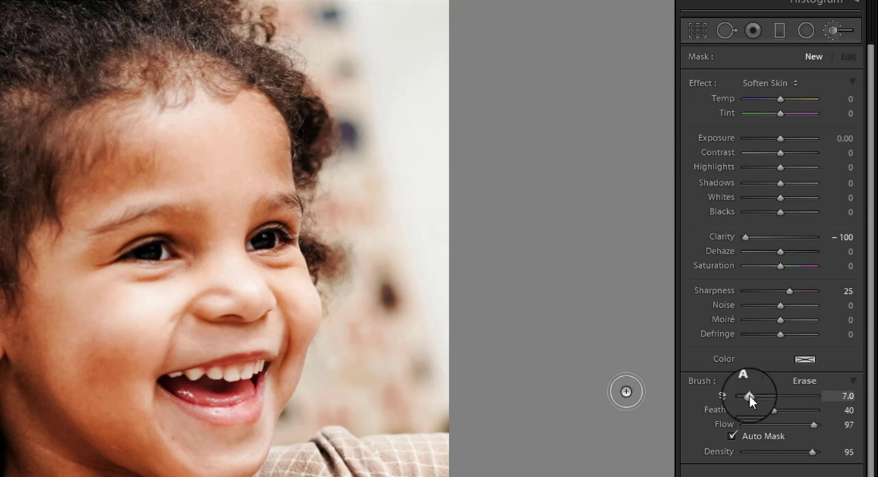
# Step: Adjust brush A's sliders to size 15, feather 39, with flow and density at 100
pyautogui.moveTo(748, 396); pyautogui.dragTo(754, 396)
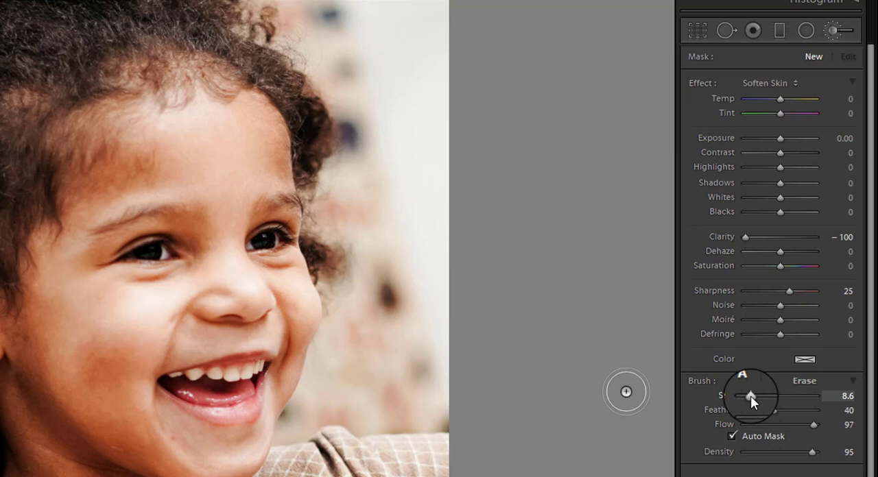
pyautogui.moveTo(751, 396); pyautogui.dragTo(756, 396)
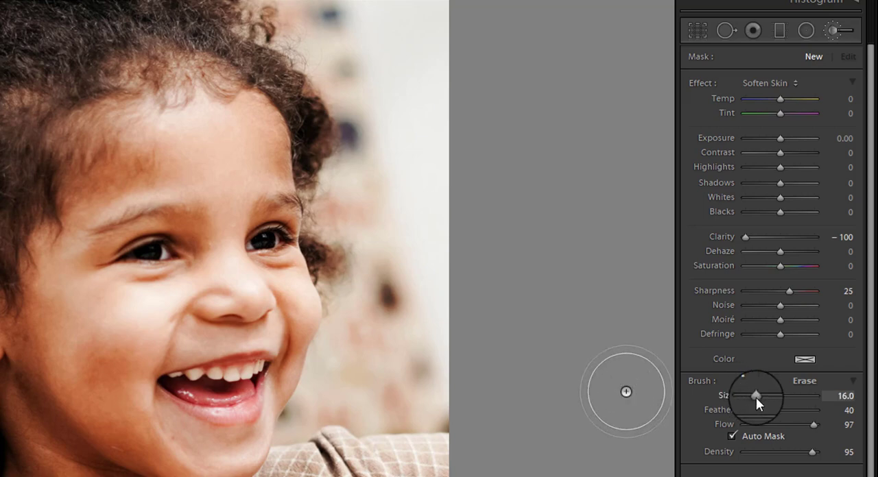
pyautogui.moveTo(755, 396); pyautogui.dragTo(749, 395)
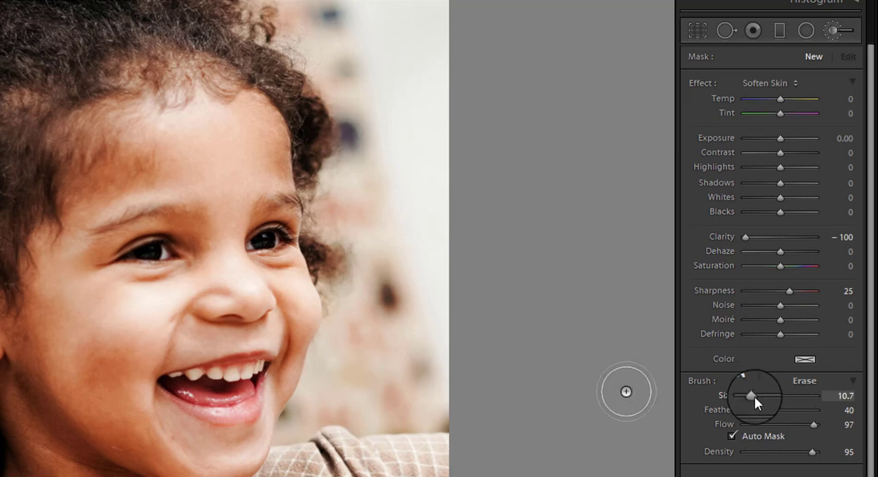
pyautogui.moveTo(773, 383)
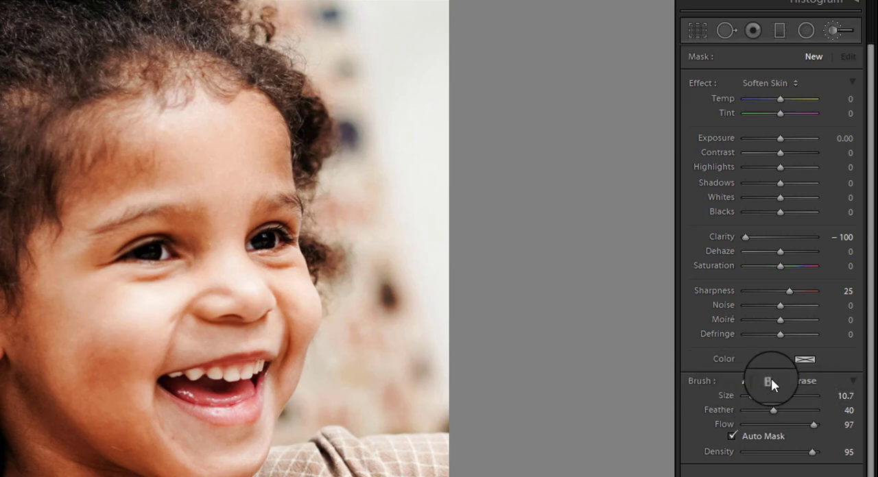
pyautogui.moveTo(771, 396); pyautogui.dragTo(778, 398)
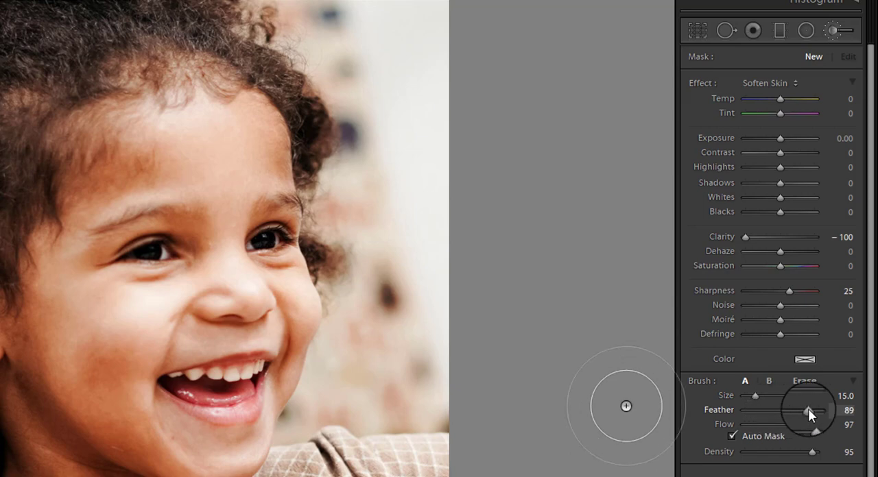
pyautogui.moveTo(809, 409); pyautogui.dragTo(775, 409)
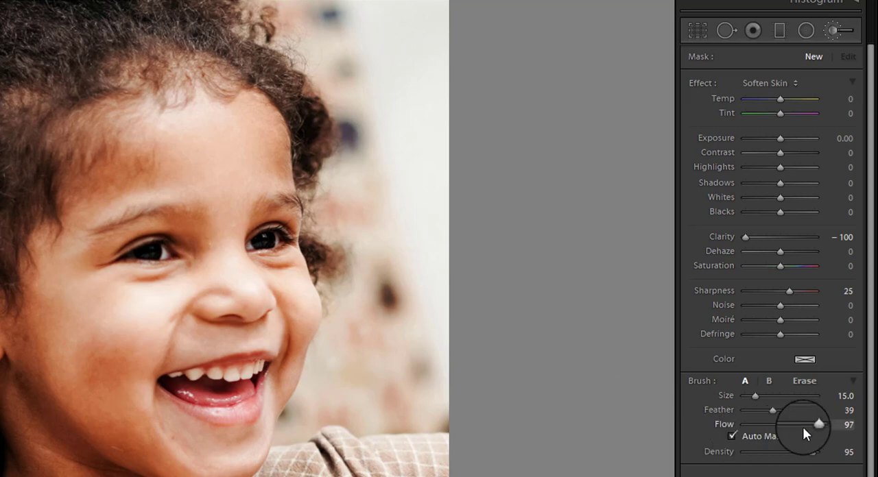
pyautogui.moveTo(819, 424); pyautogui.dragTo(812, 425)
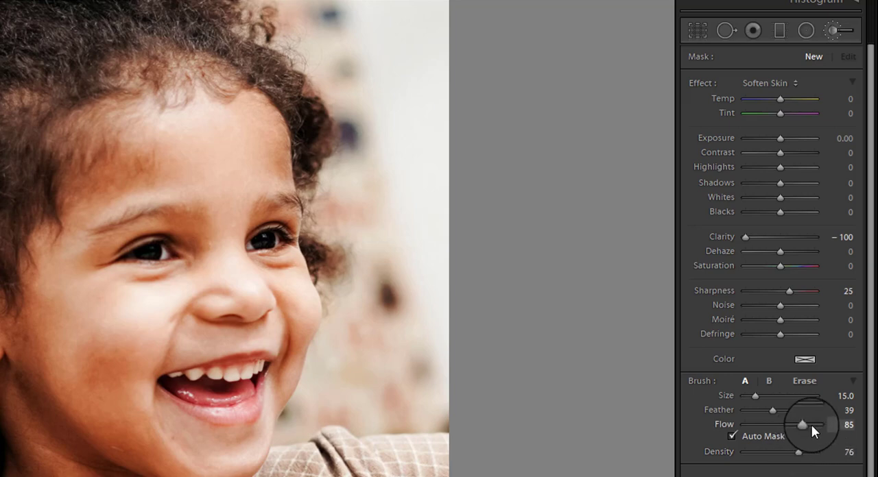
pyautogui.moveTo(802, 425); pyautogui.dragTo(820, 426)
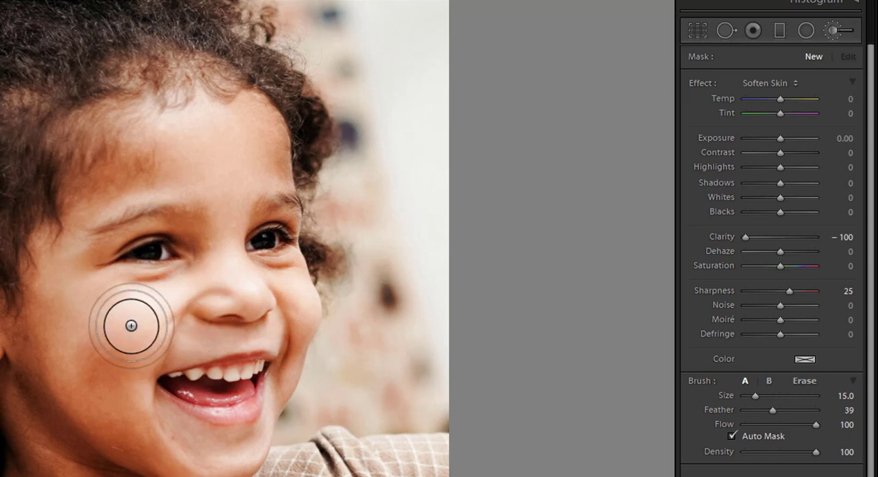
# Step: Paint Soften Skin over the cheek and facial skin, shrinking the brush to size 10 midway
pyautogui.moveTo(130, 326); pyautogui.dragTo(216, 299)
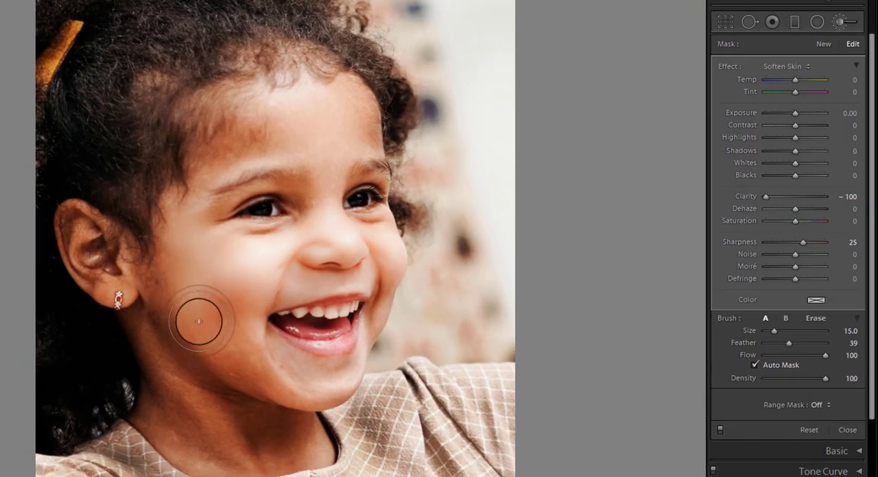
pyautogui.moveTo(199, 323); pyautogui.dragTo(286, 378)
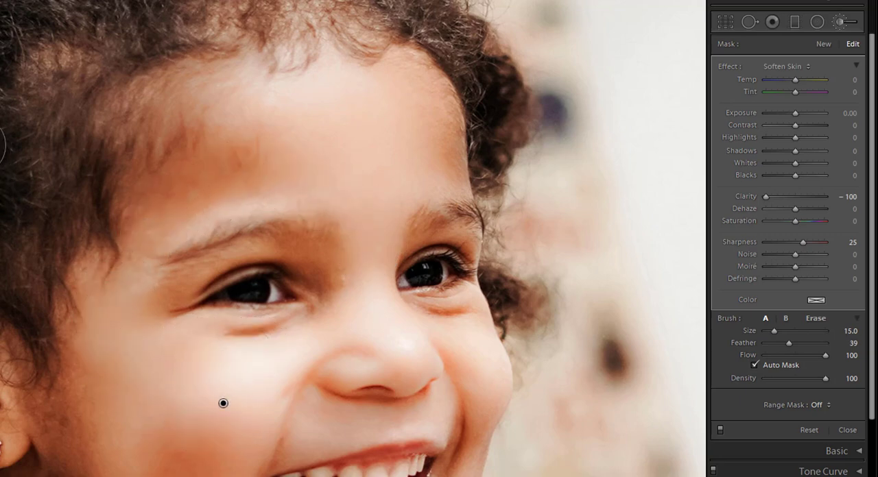
pyautogui.moveTo(775, 330); pyautogui.dragTo(771, 331)
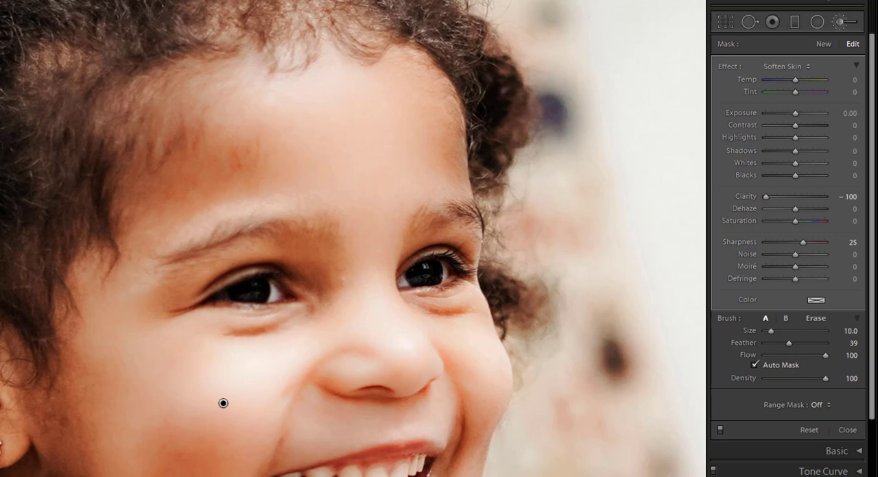
pyautogui.moveTo(772, 331); pyautogui.dragTo(782, 330)
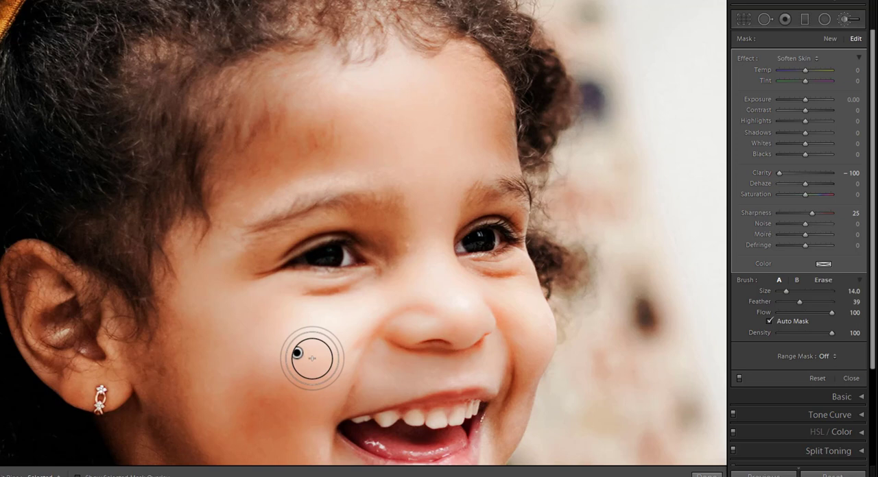
pyautogui.moveTo(303, 373)
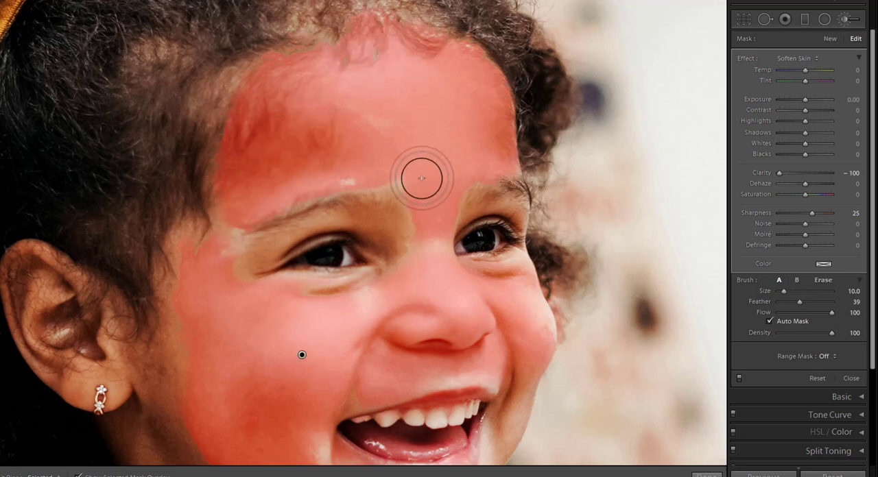
# Step: Brush softening over the forehead, right cheek, side of the neck, neck and chin
pyautogui.moveTo(421, 179); pyautogui.dragTo(243, 245)
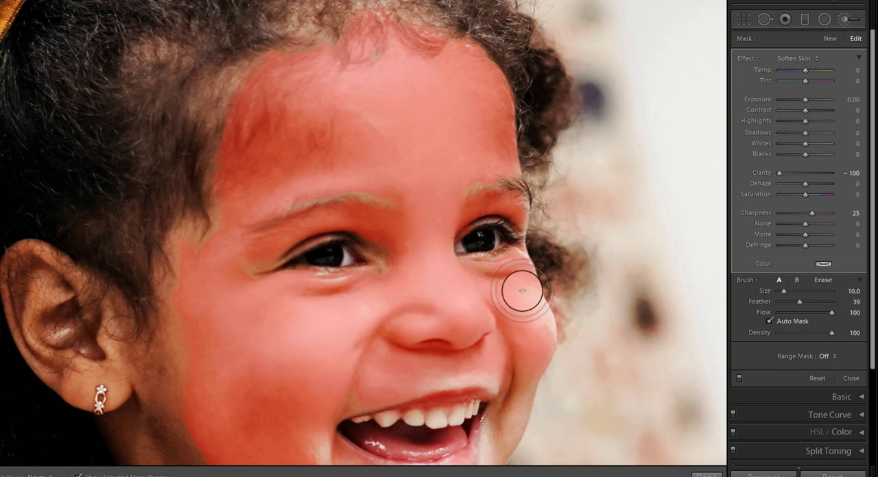
pyautogui.moveTo(521, 292); pyautogui.dragTo(528, 415)
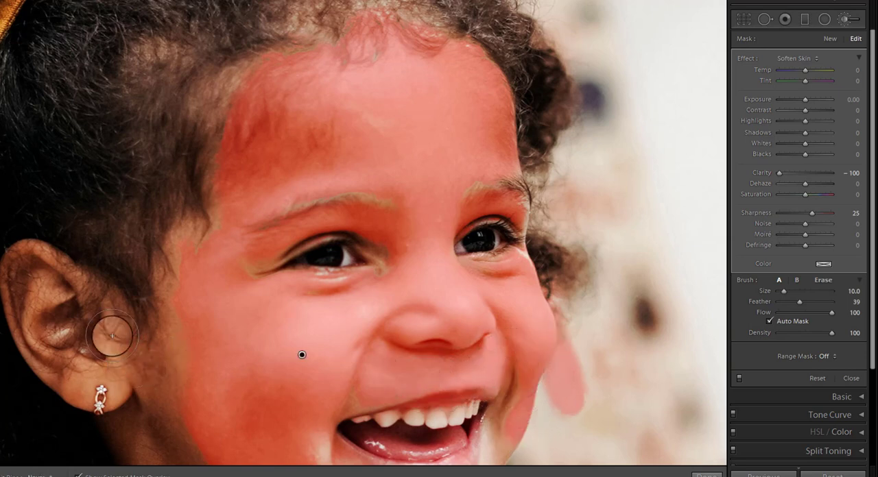
pyautogui.moveTo(110, 336); pyautogui.dragTo(76, 385)
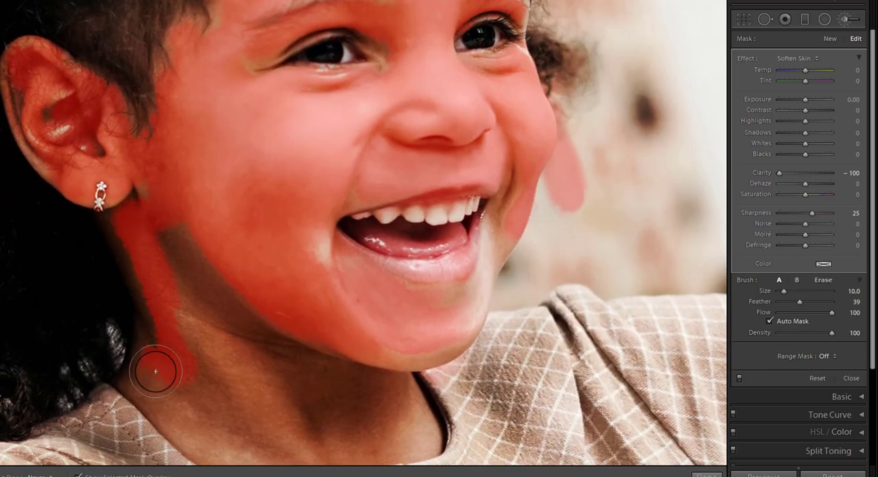
pyautogui.moveTo(154, 373); pyautogui.dragTo(244, 384)
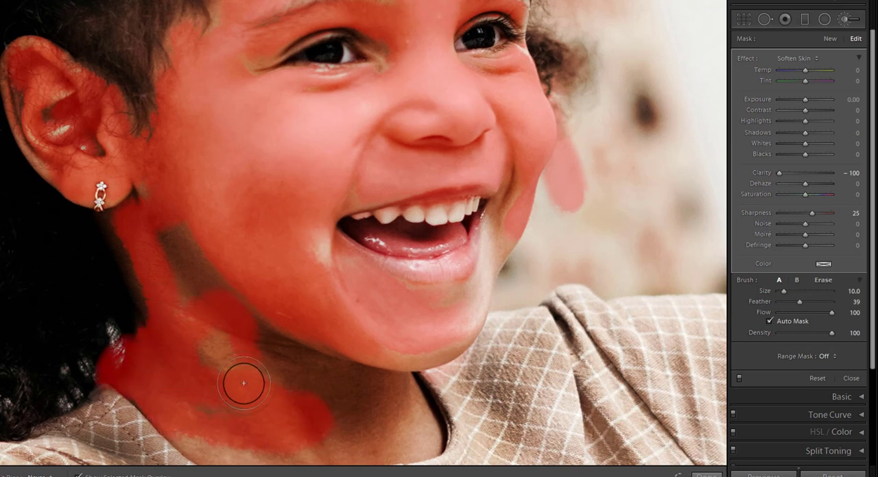
pyautogui.moveTo(244, 384); pyautogui.dragTo(398, 386)
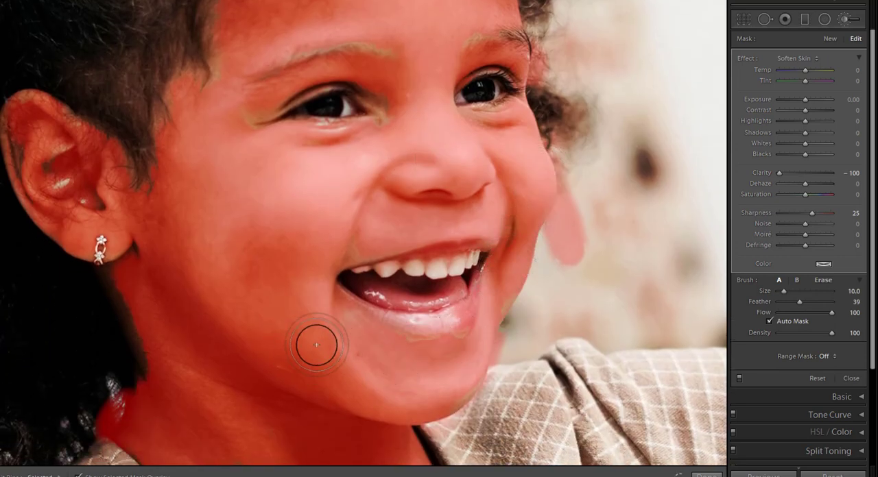
pyautogui.moveTo(25, 145)
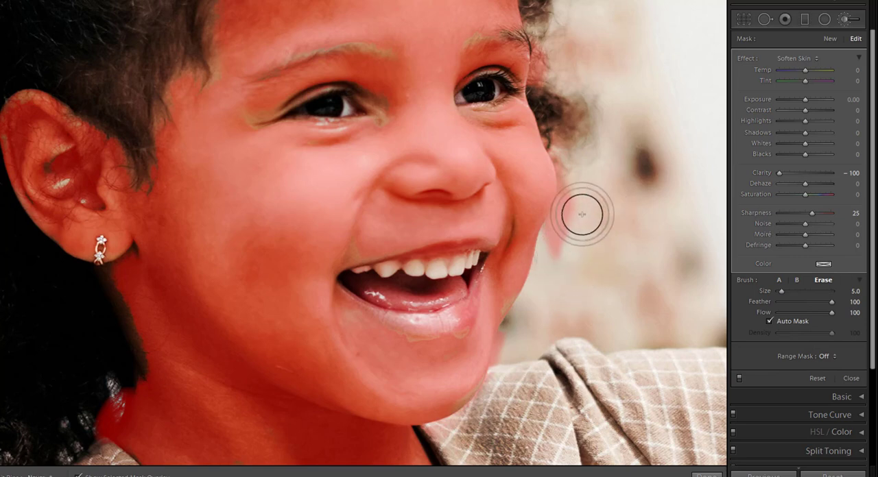
pyautogui.moveTo(552, 237)
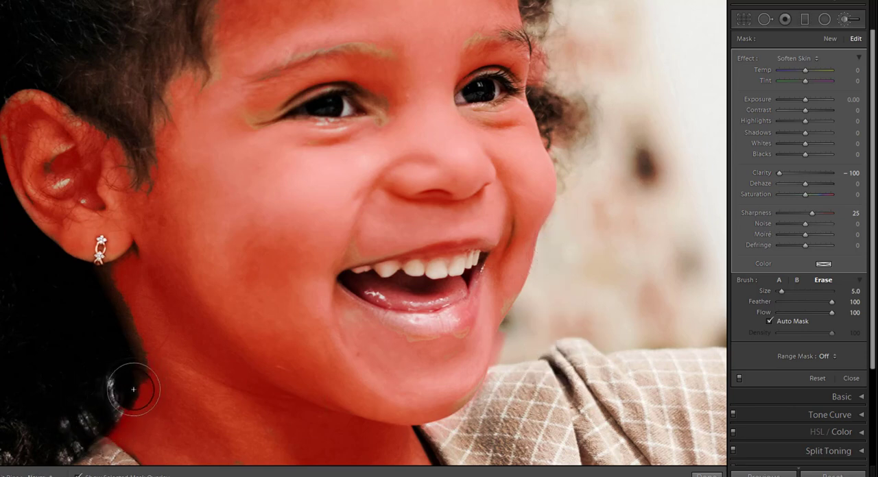
# Step: Erase stray softening near the hair by the neck and over the eyebrow area
pyautogui.moveTo(134, 390); pyautogui.dragTo(328, 60)
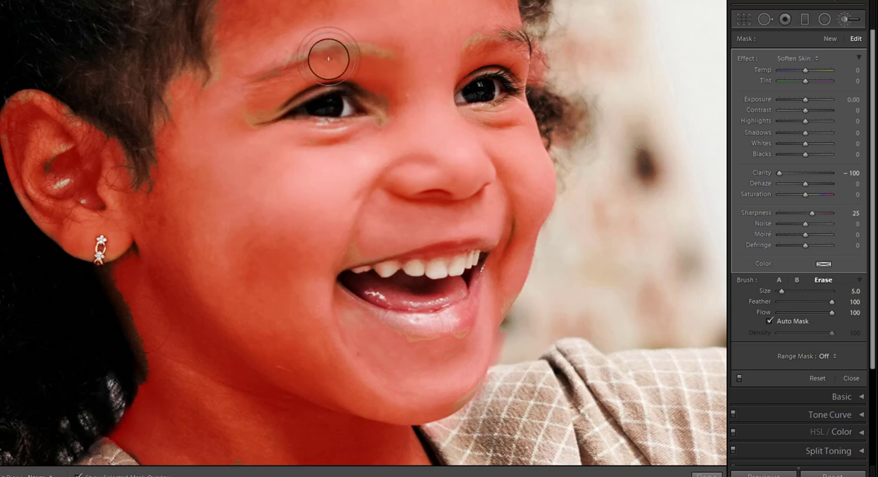
pyautogui.moveTo(329, 60); pyautogui.dragTo(466, 53)
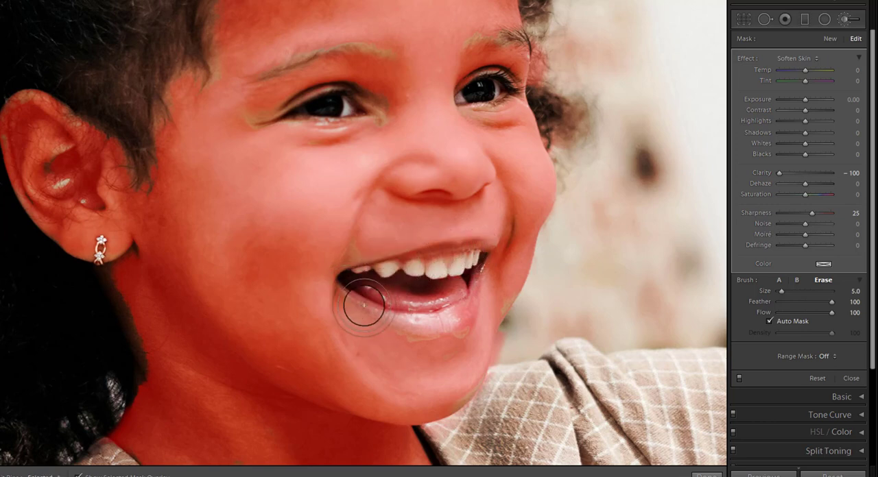
pyautogui.moveTo(301, 205)
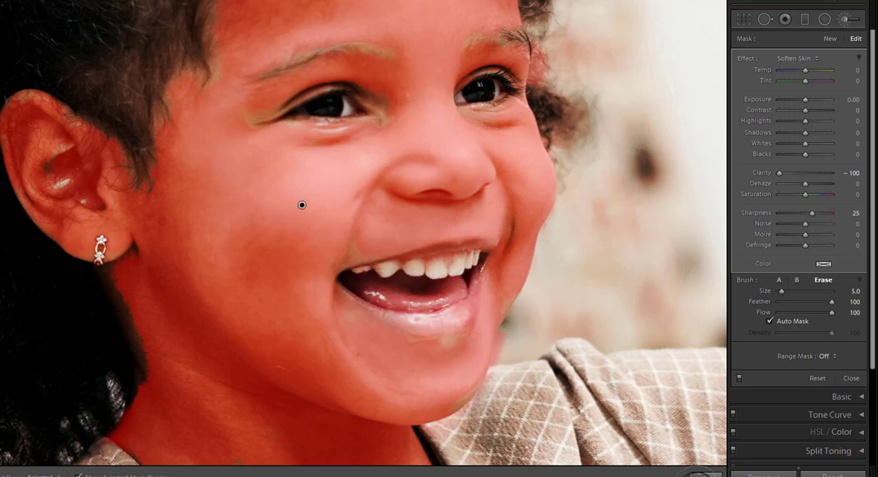